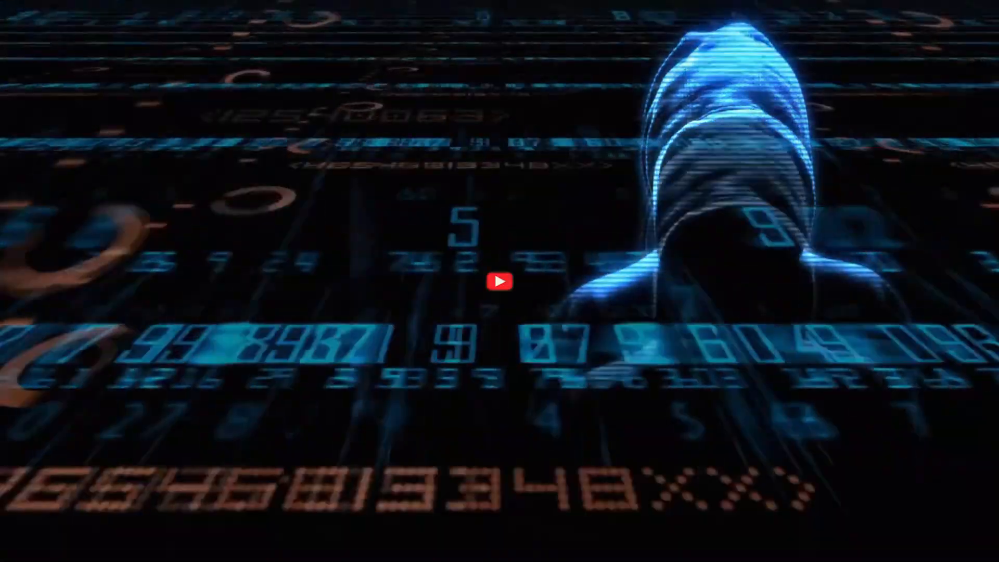
Bring up the Kali VM desktop in VMware Workstation and open a root terminal
{"action": "left_click", "coordinate": [499, 281]}
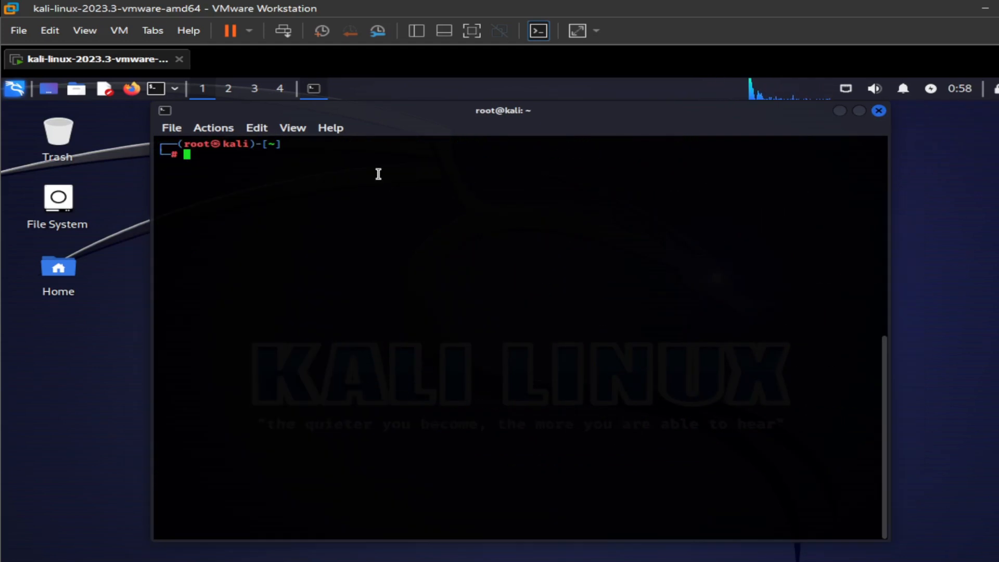
Clone the kali-whoami repository, enter its folder, and display kali-whoami --help usage options
{"action": "type", "text": "git clone https://github.com/omer-dogan/kali-whoami"}
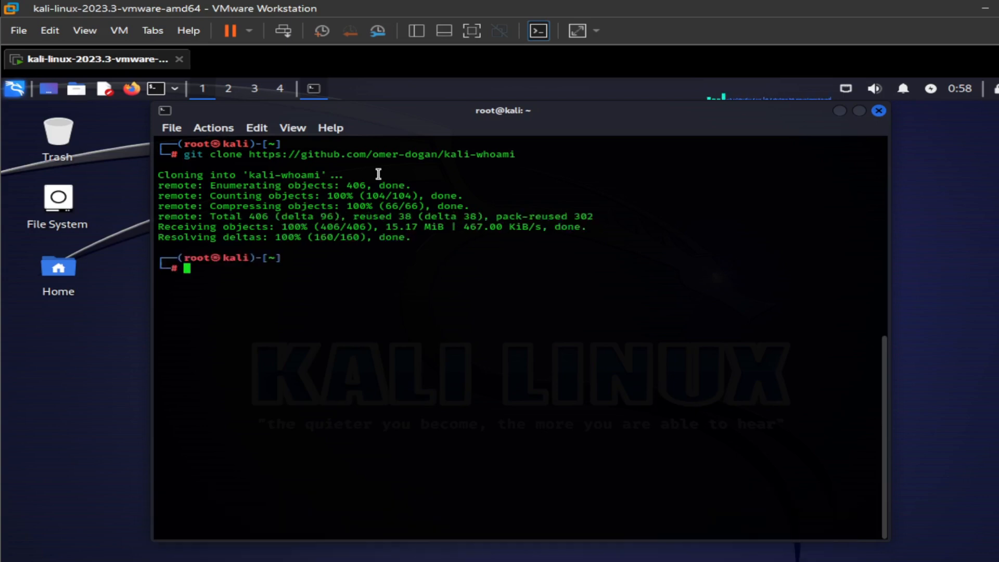
{"action": "type", "text": "ls"}
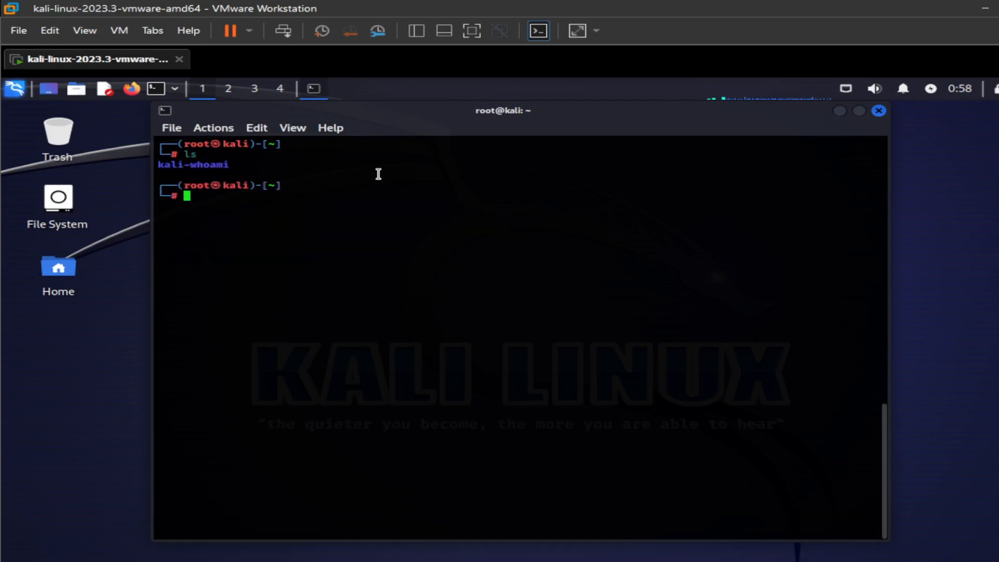
{"action": "type", "text": "cd k"}
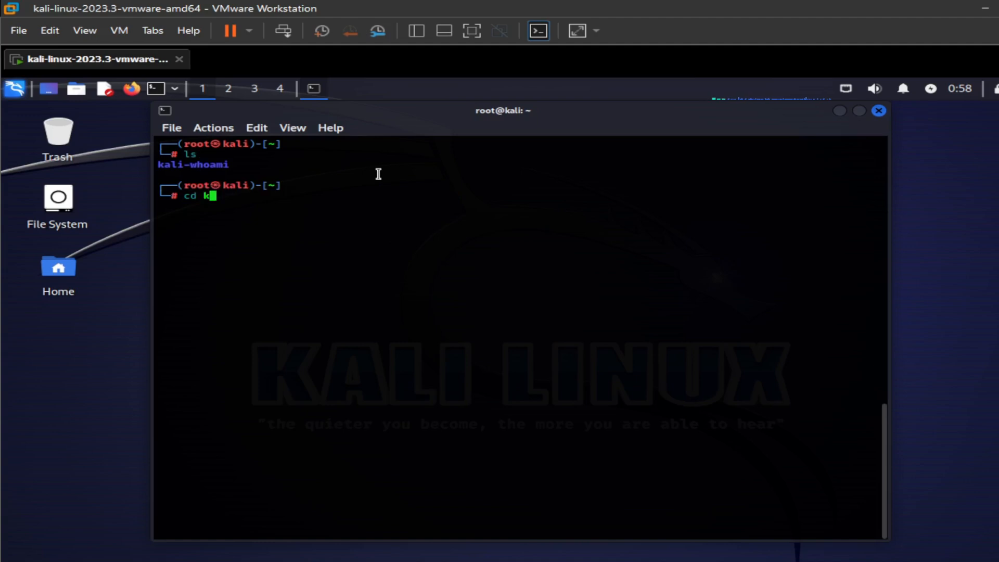
{"action": "key", "text": "Tab"}
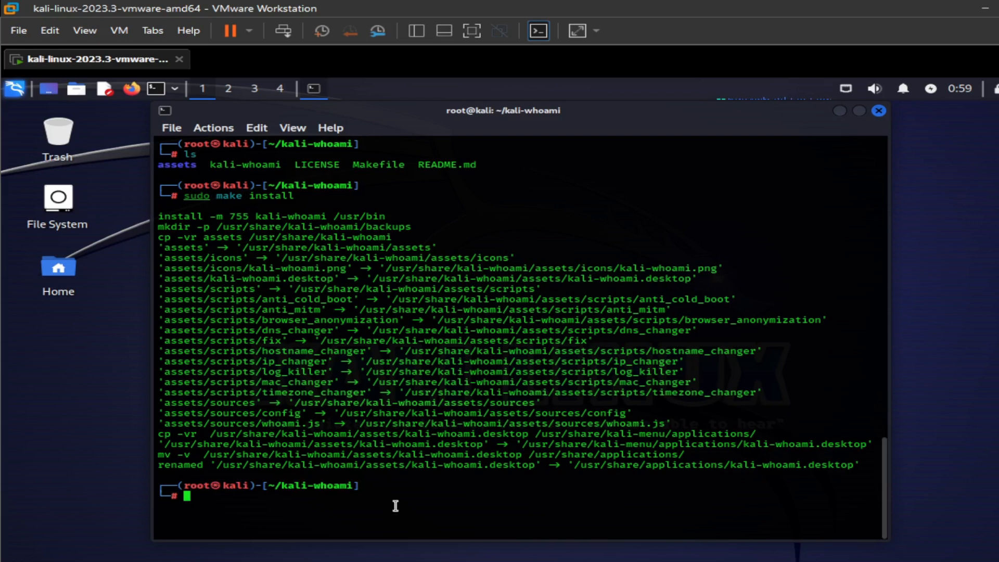
{"action": "type", "text": "sudo kali-whoami --help"}
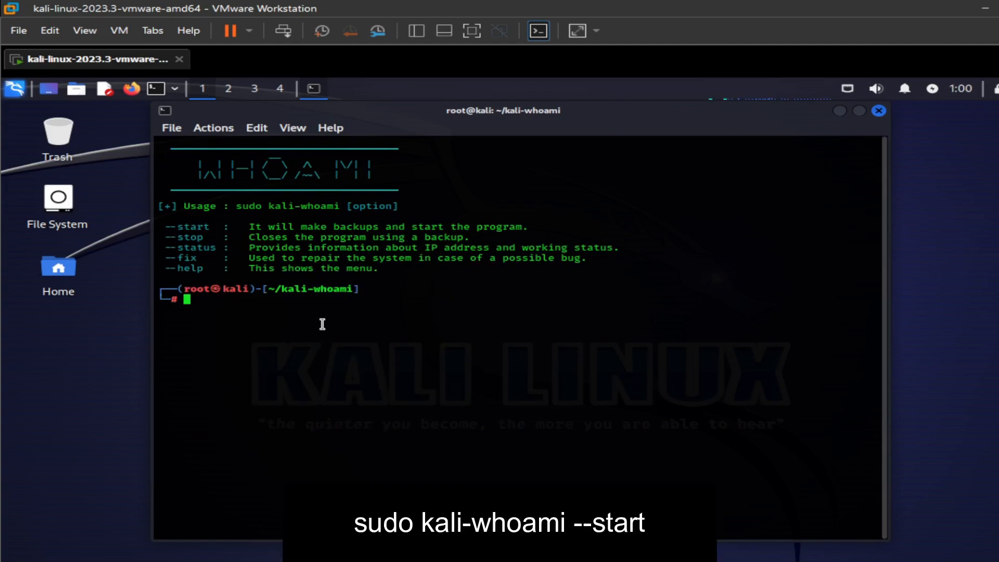
Launch kali-whoami with --start to show its nine anonymity features for selection
{"action": "type", "text": "sudo kali-whoami --start"}
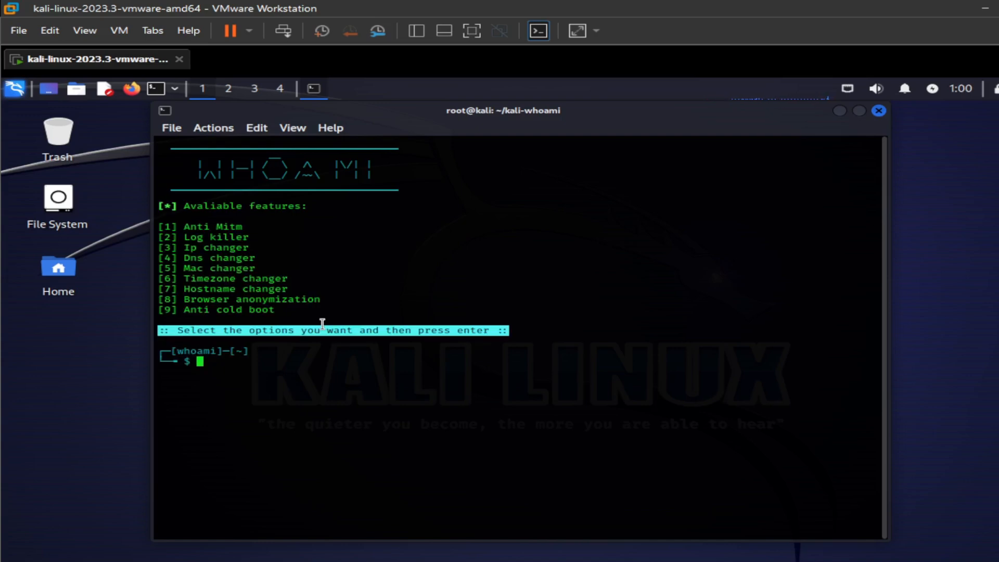
{"action": "mouse_move", "coordinate": [502, 400]}
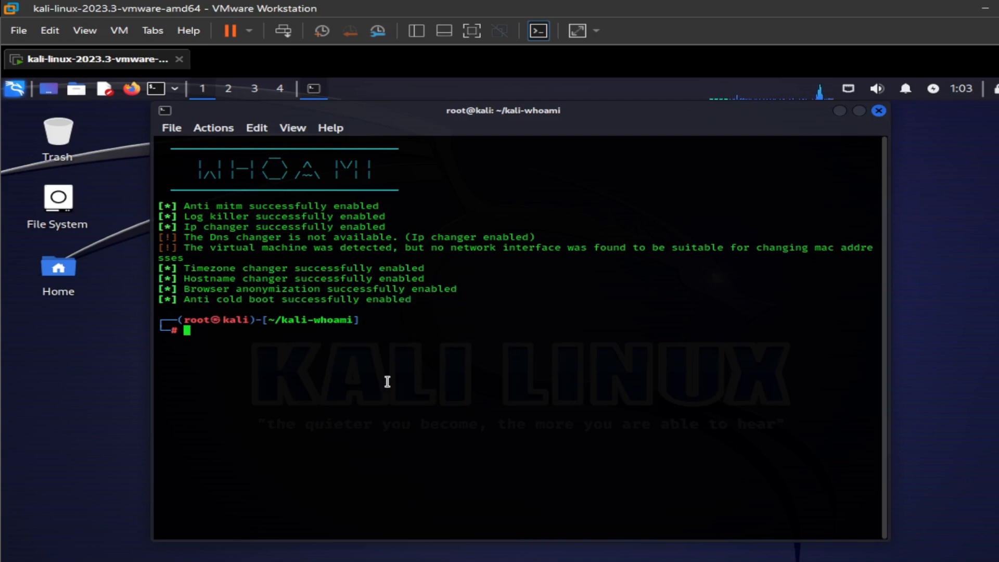
Check the eth0 MAC address with ifconfig and begin reading /etc/hostname
{"action": "type", "text": "ifconfig eth"}
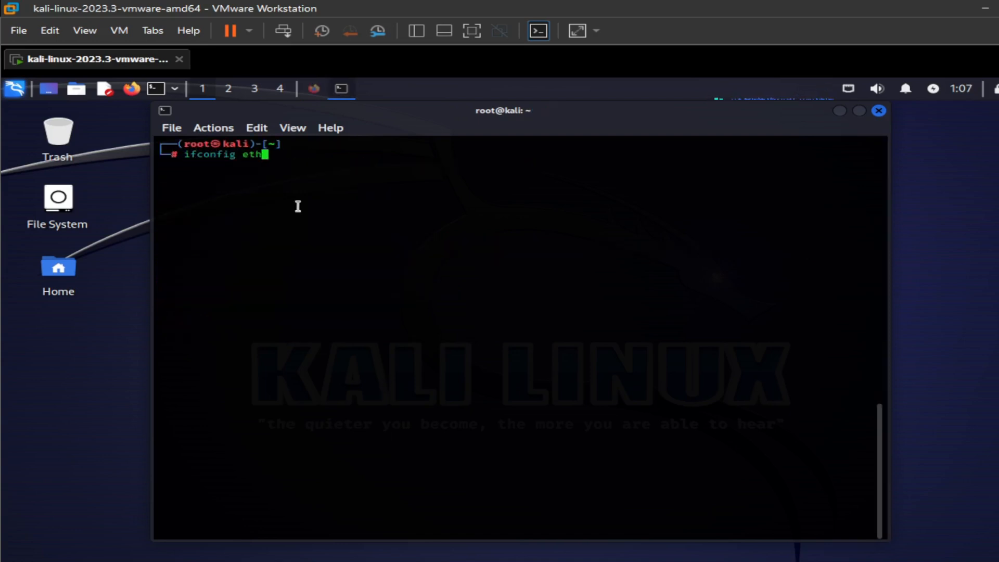
{"action": "type", "text": "0 | grep ether"}
{"action": "type", "text": "date"}
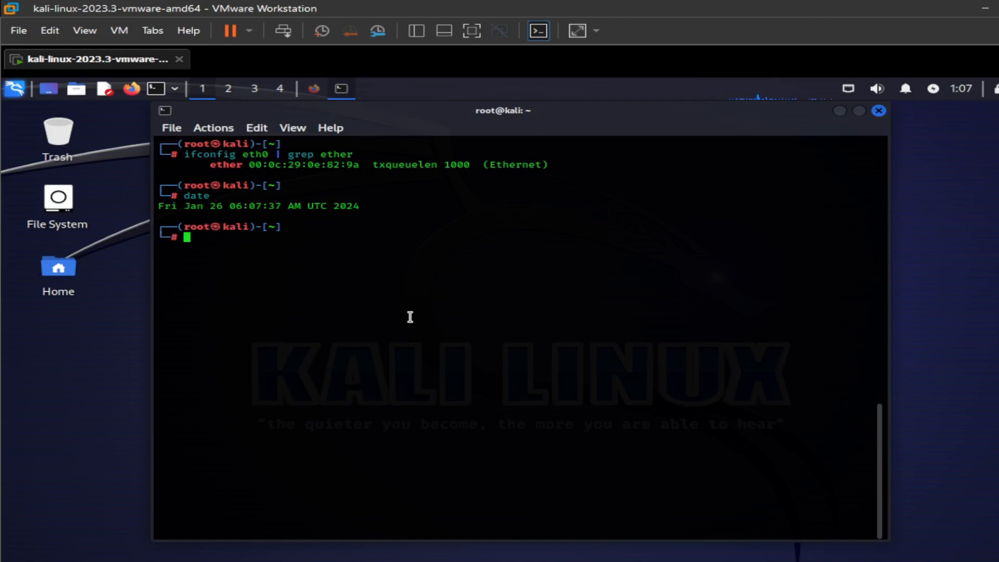
{"action": "type", "text": "cat"}
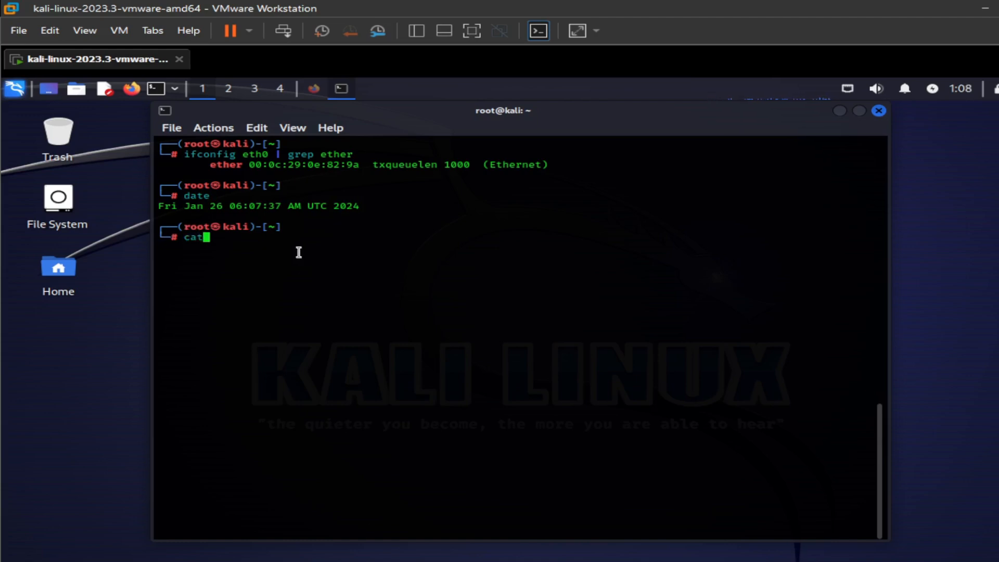
{"action": "type", "text": "/etc/h"}
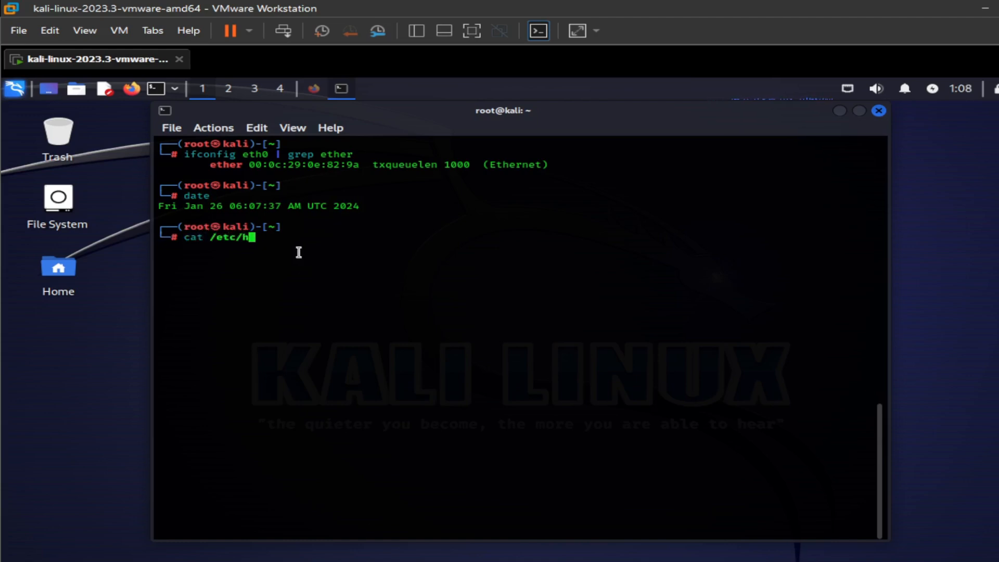
Search 'dnsleak' in Firefox, open the DNS leak test showing a Strasbourg IP, and return to the terminal
{"action": "left_click", "coordinate": [130, 89]}
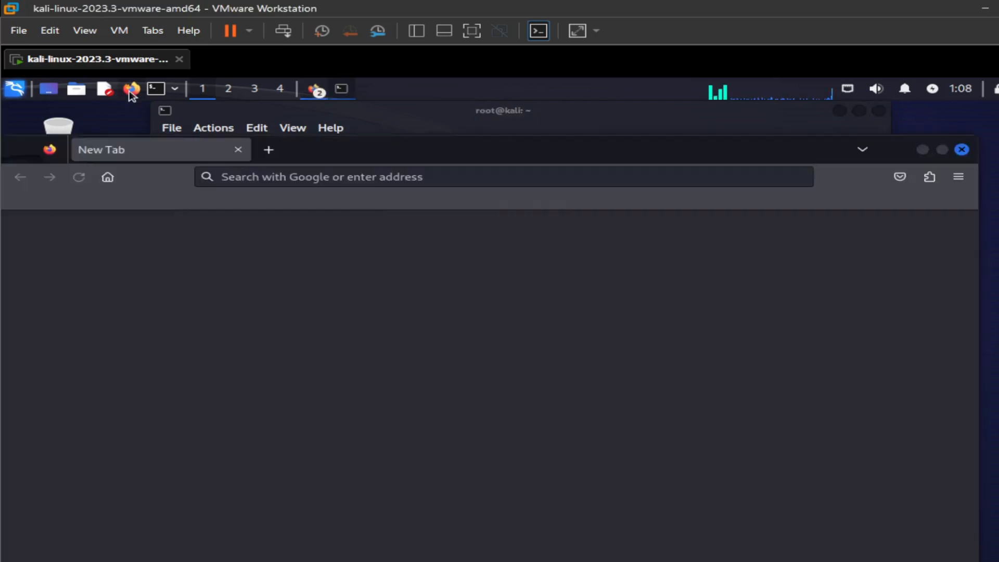
{"action": "type", "text": "dnsleak+test"}
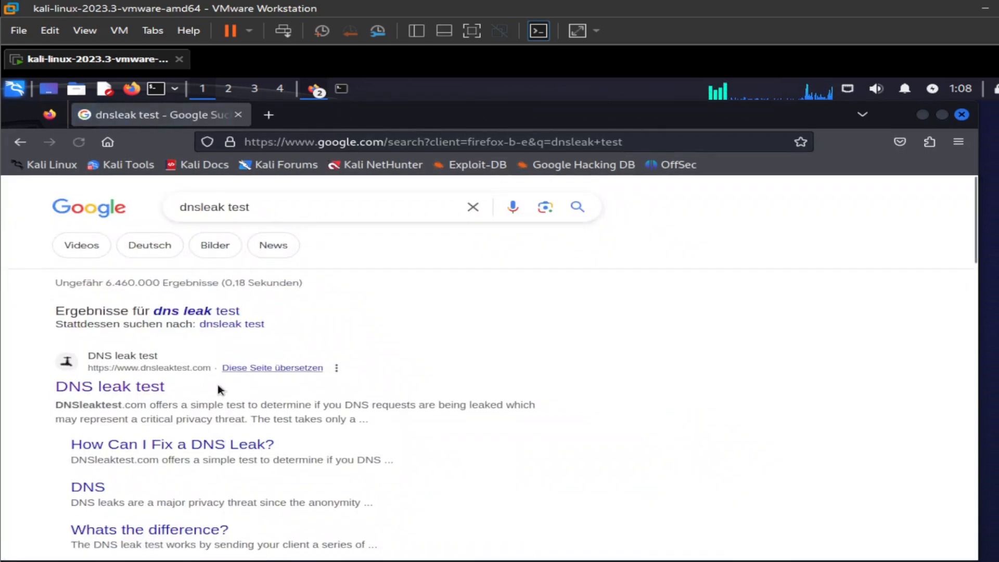
{"action": "left_click", "coordinate": [109, 386]}
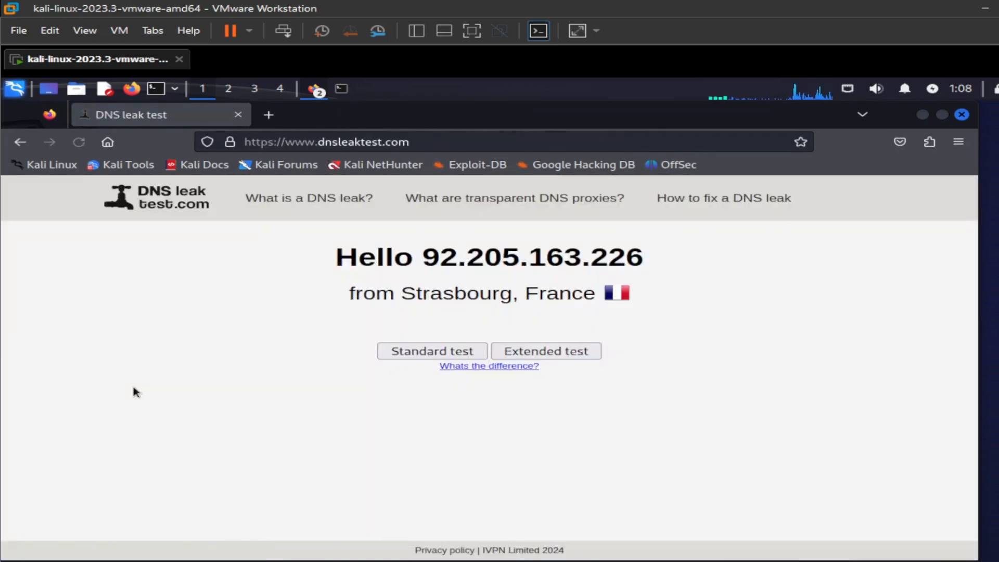
{"action": "left_click", "coordinate": [431, 351]}
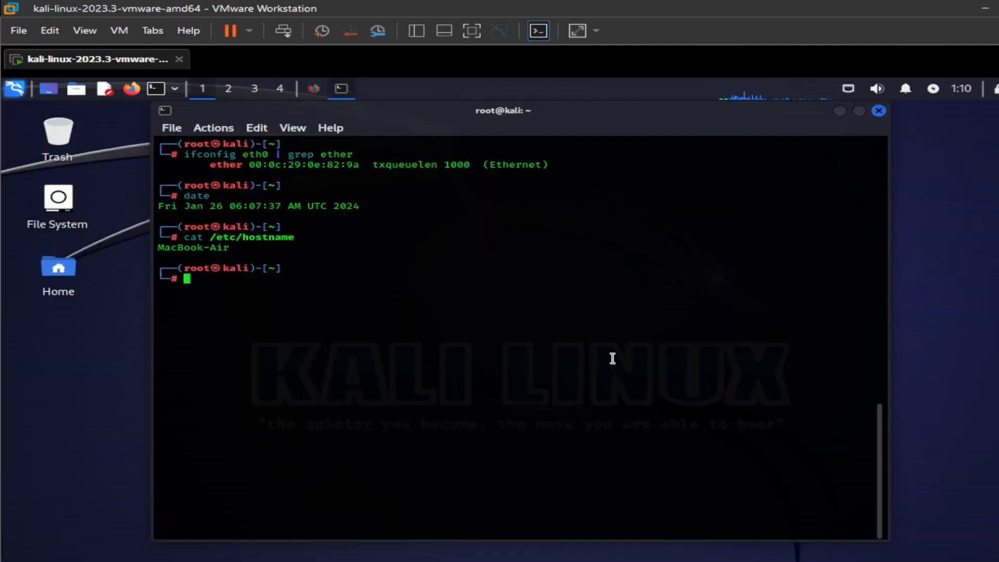
{"action": "mouse_move", "coordinate": [569, 331]}
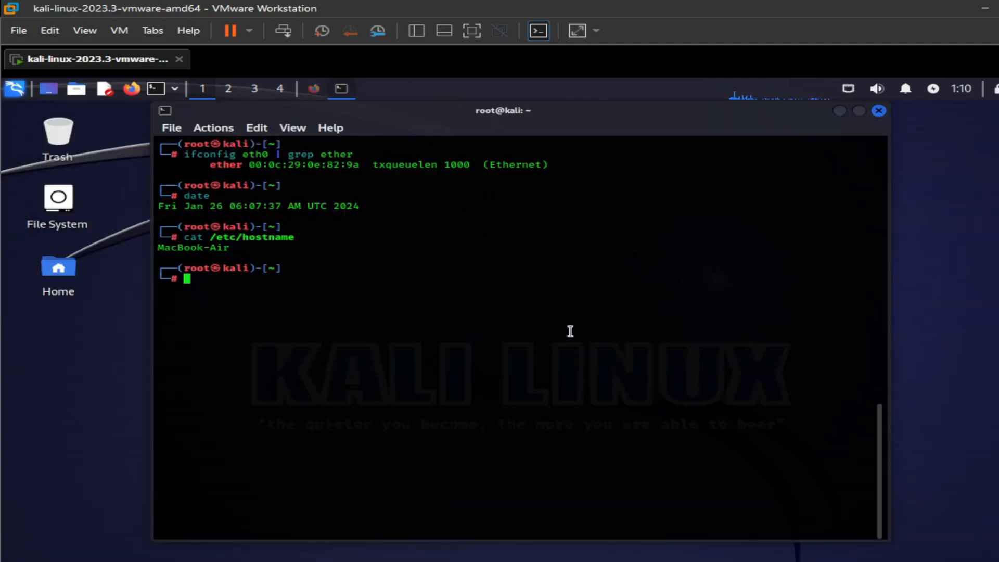
Review kali-whoami --status, then stop kali-whoami to disable its anonymity features
{"action": "type", "text": "sudo kali-whoami --status"}
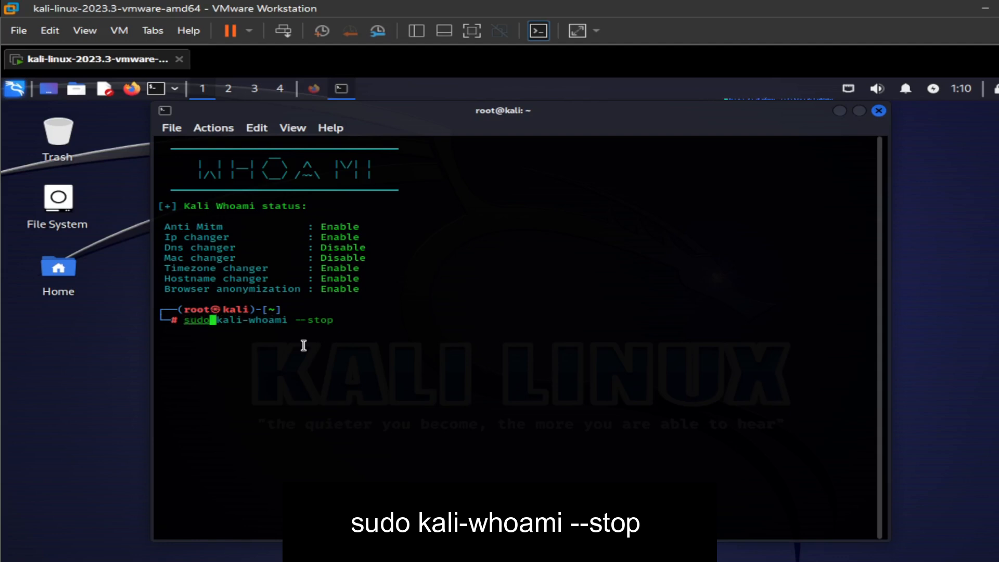
{"action": "key", "text": "Return"}
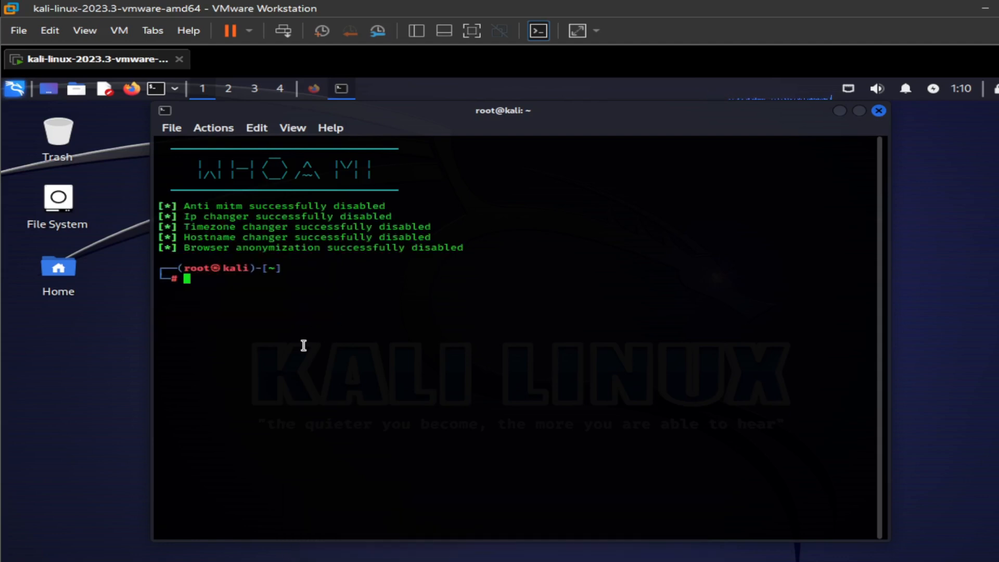